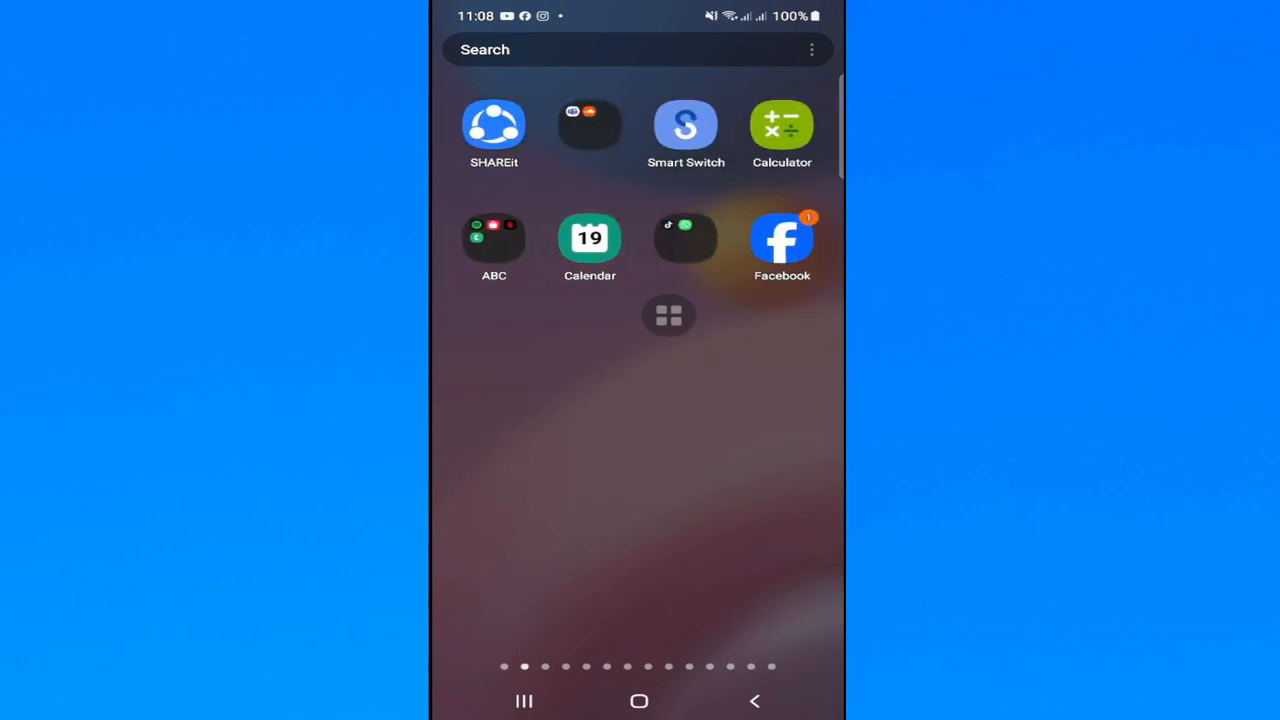
Launch Facebook from the home screen so its login page loads in the browser.
click(780, 238)
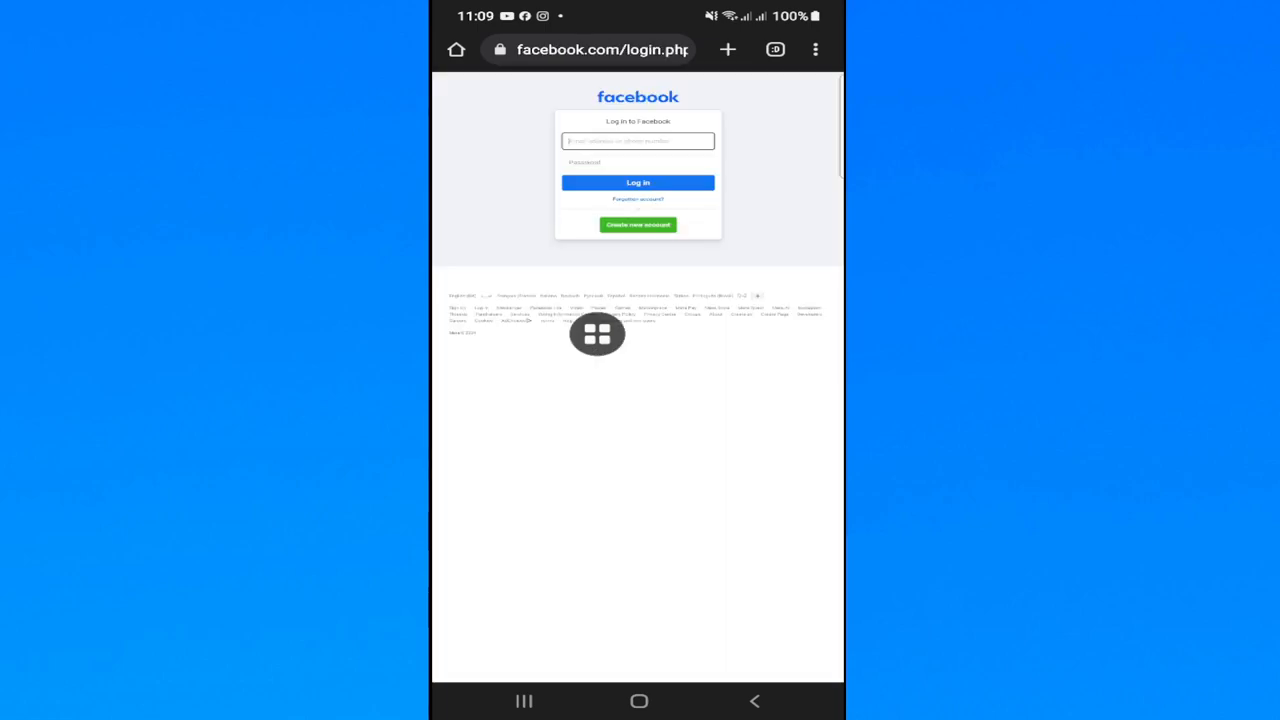
Go to the Find Your Account page via the 'Forgotten account?' link.
scroll(down, 3)
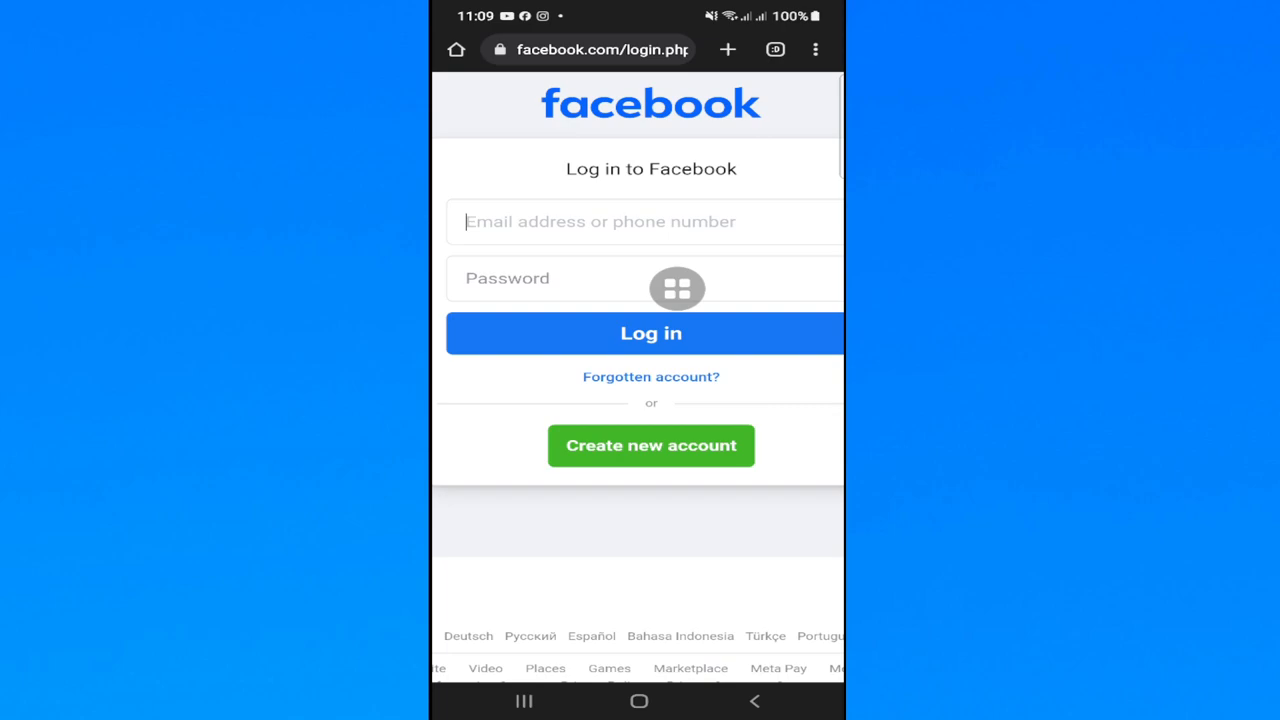
click(652, 376)
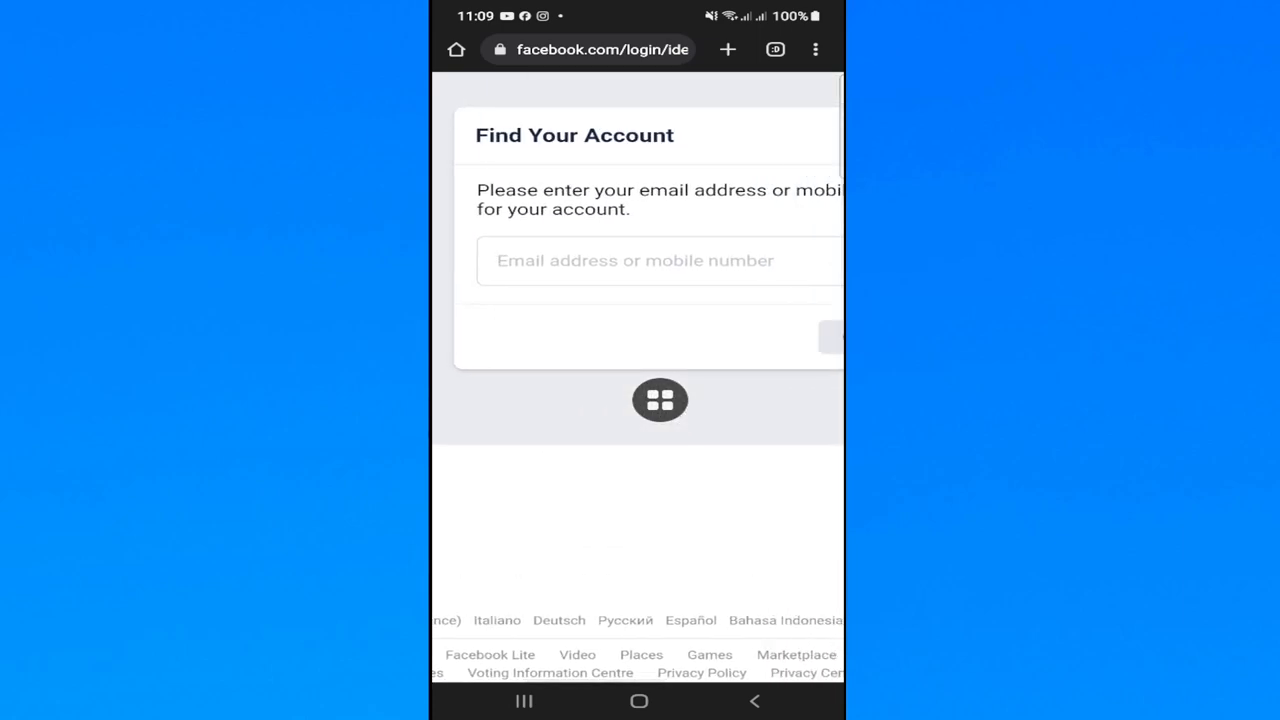
text(Yyyuuu)
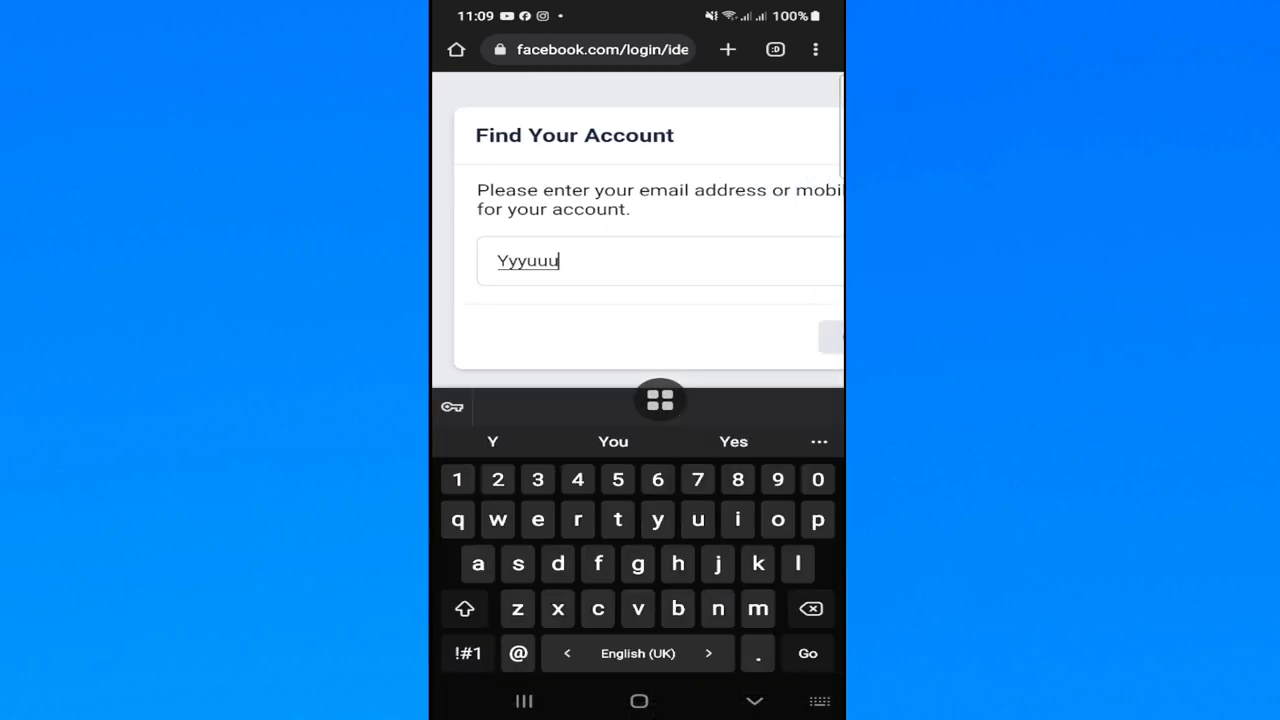
text(@)
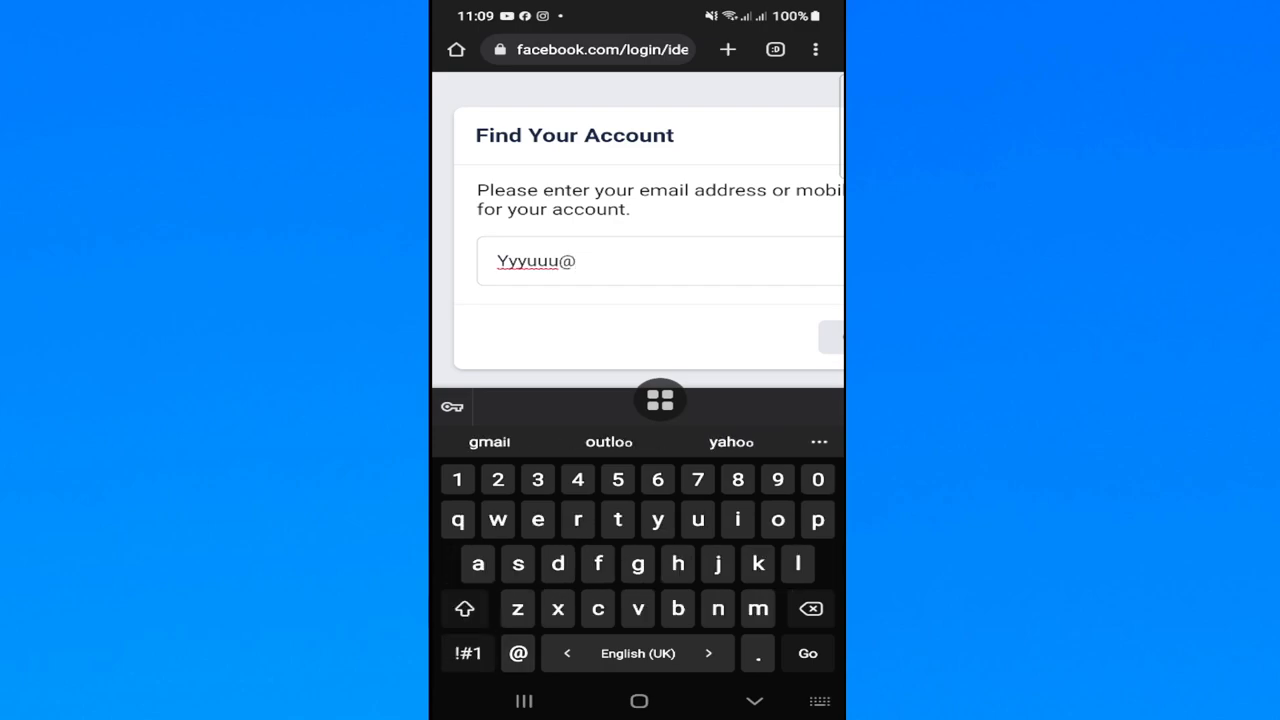
click(488, 442)
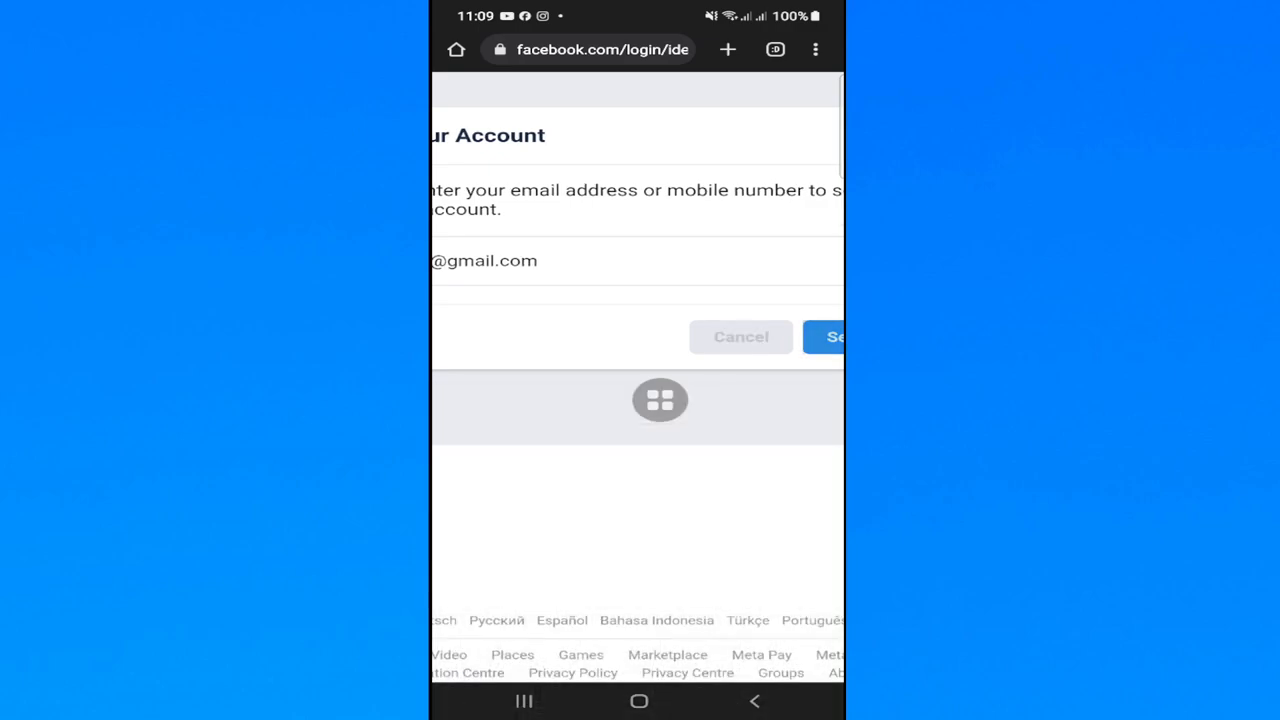
click(836, 336)
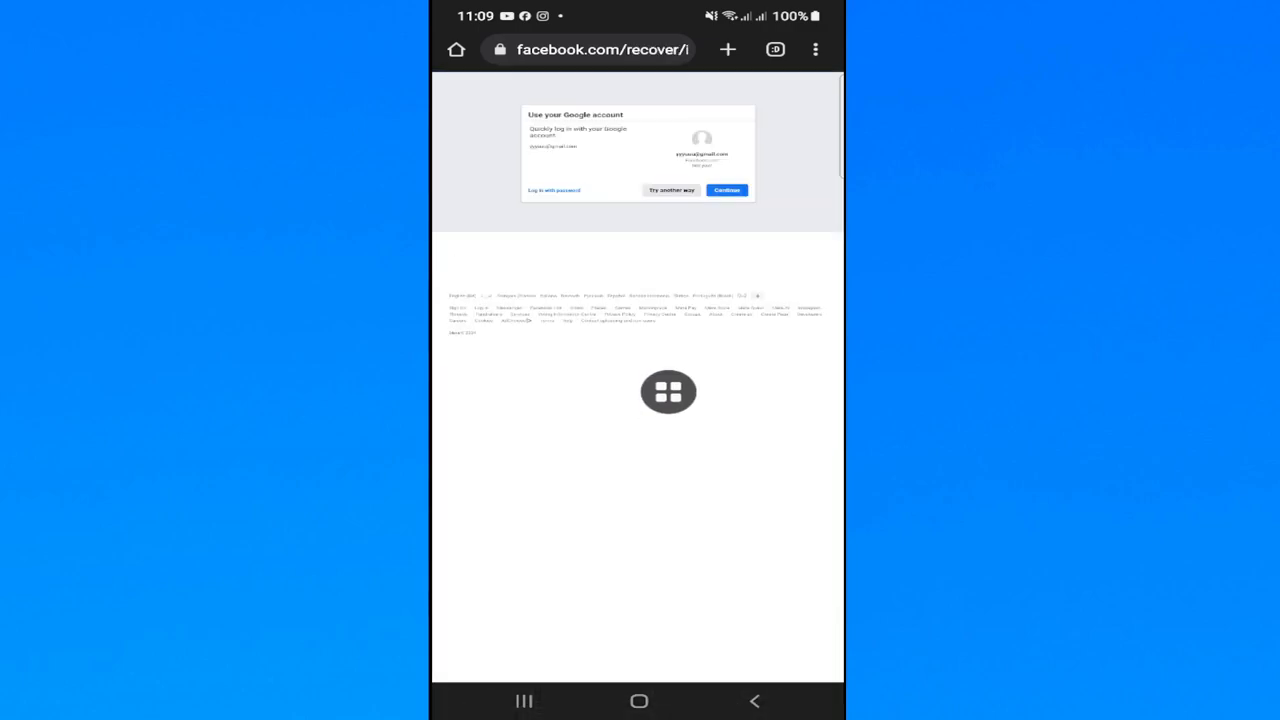